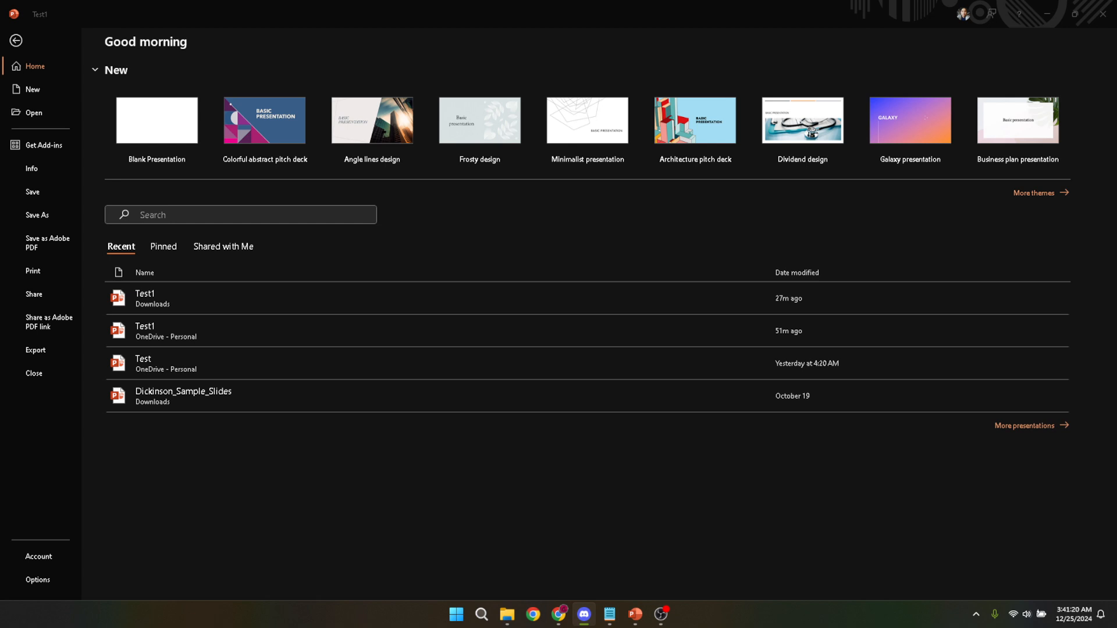
mouse_move(254, 354)
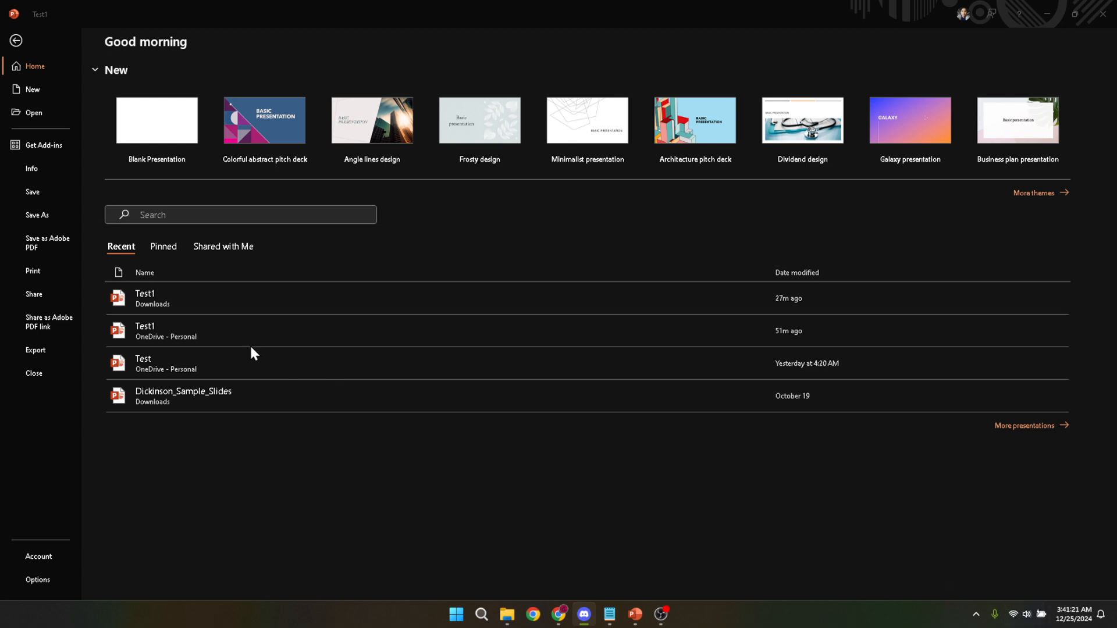
mouse_move(196, 300)
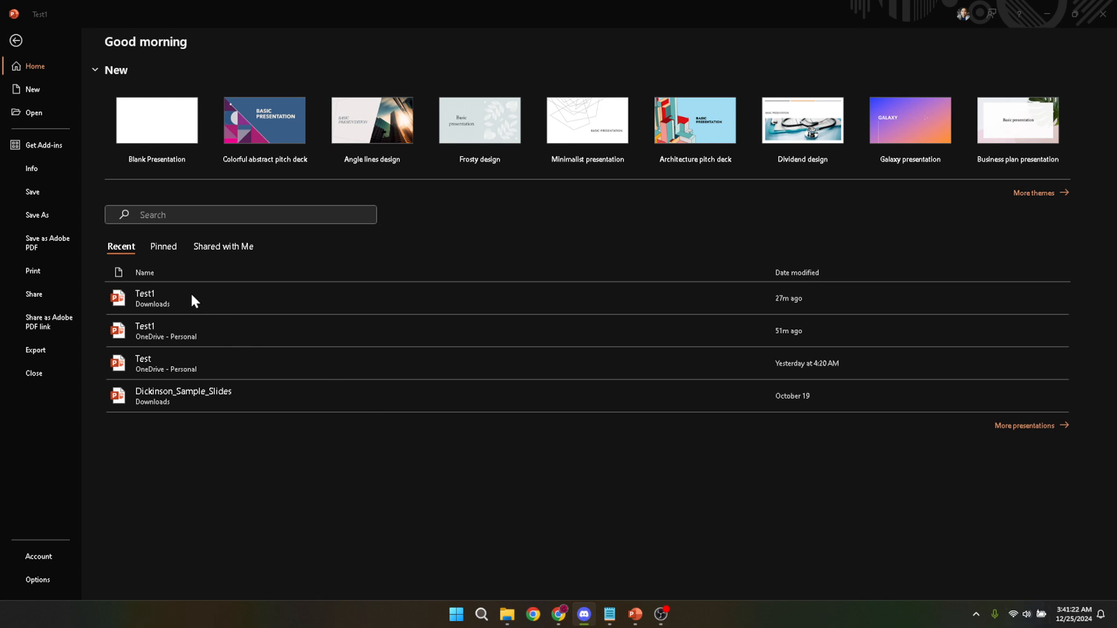
mouse_move(121, 288)
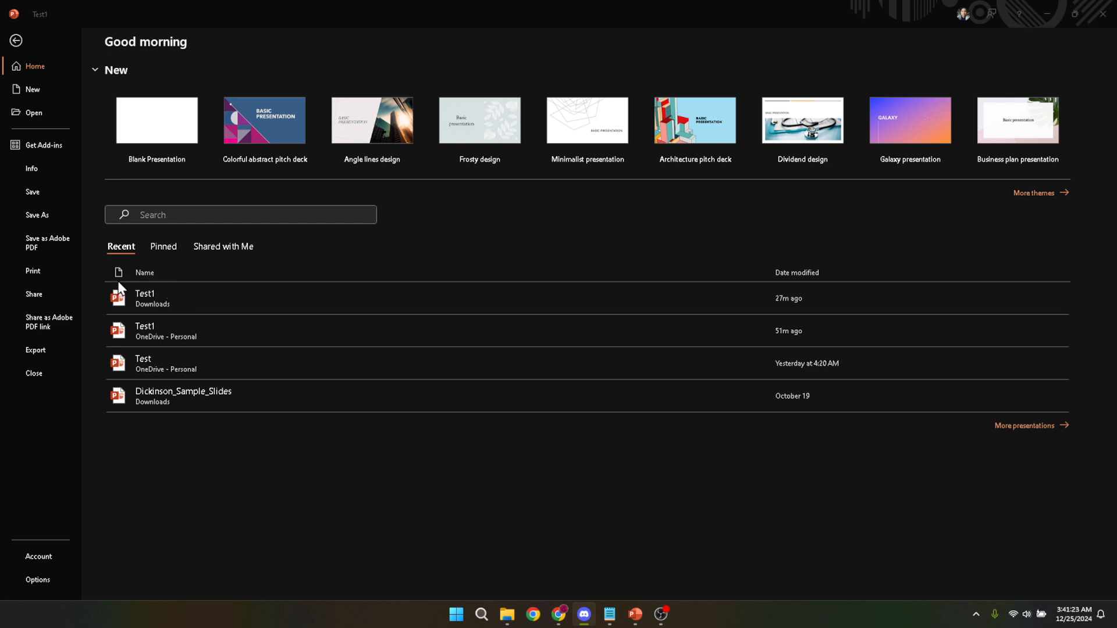
mouse_move(157, 285)
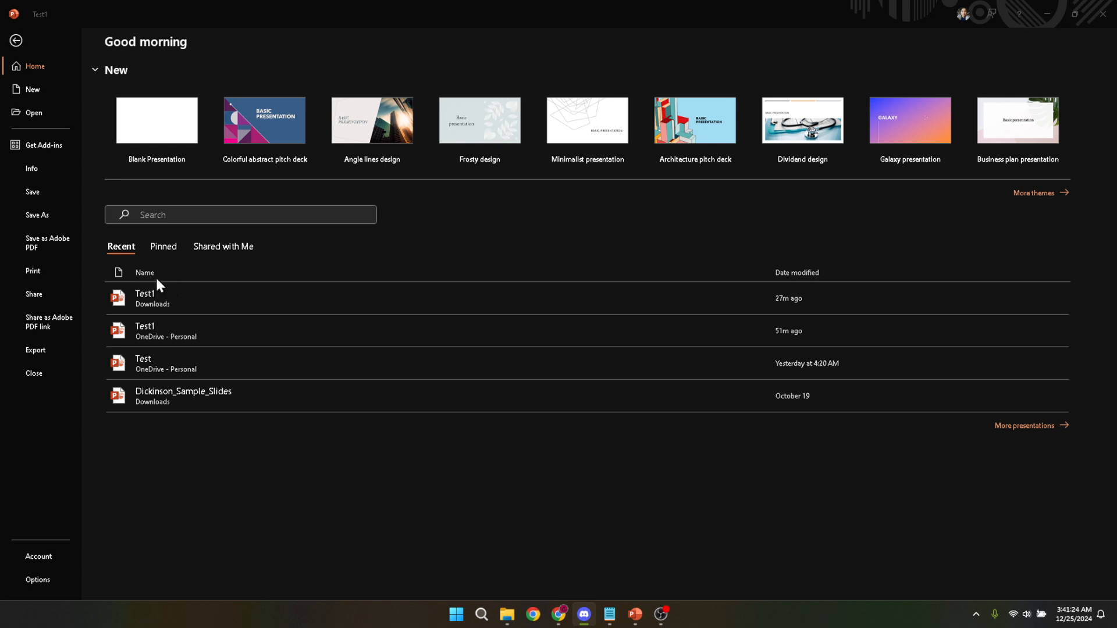
mouse_move(195, 297)
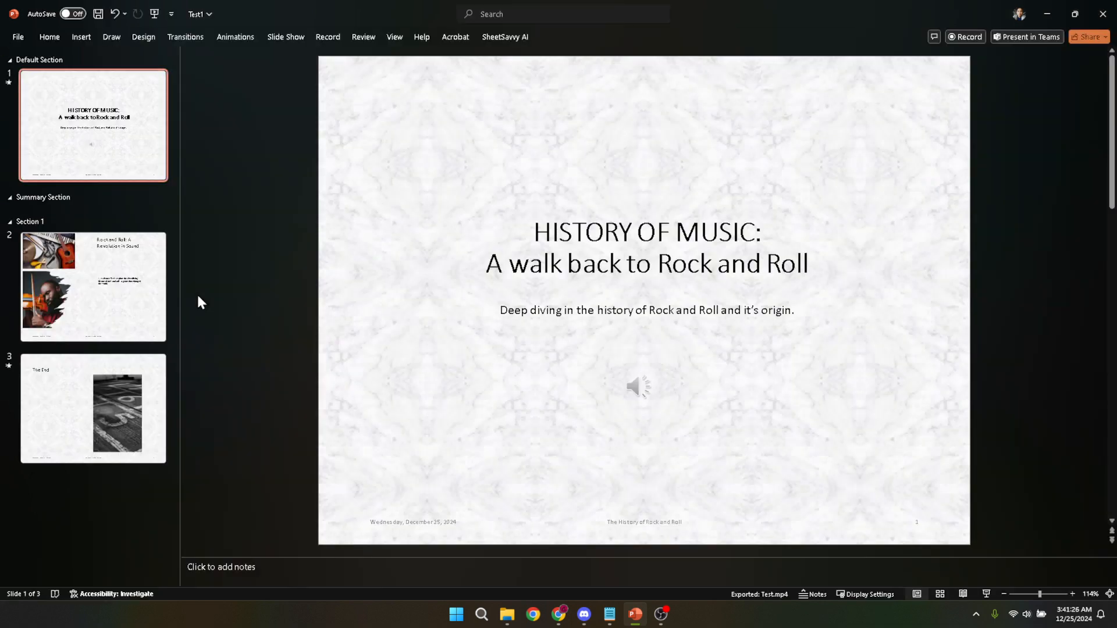
mouse_move(239, 298)
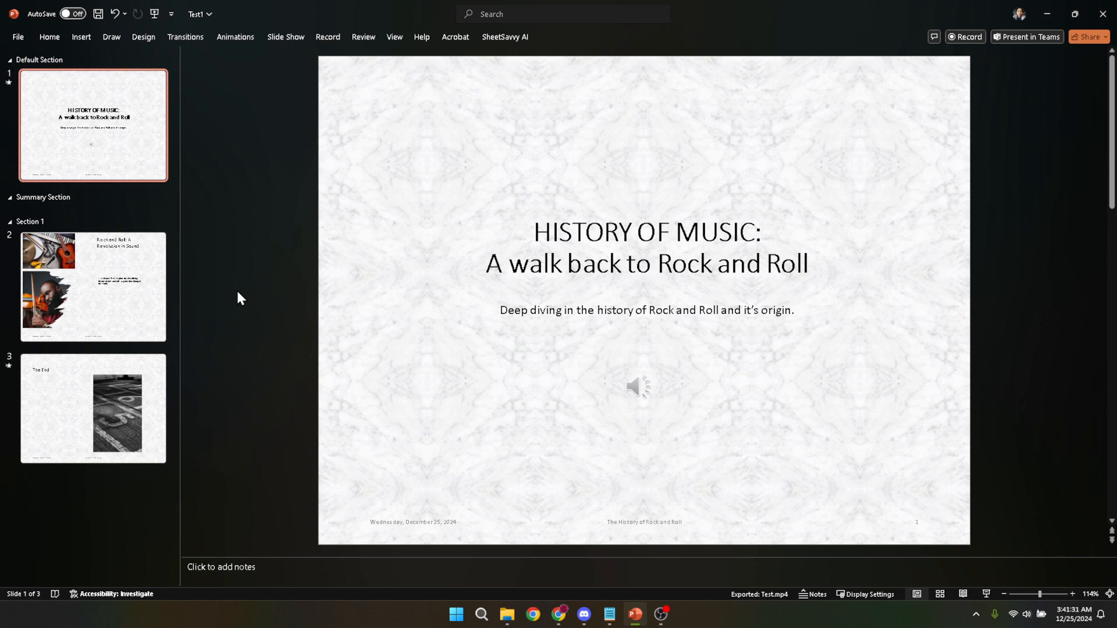
mouse_move(248, 298)
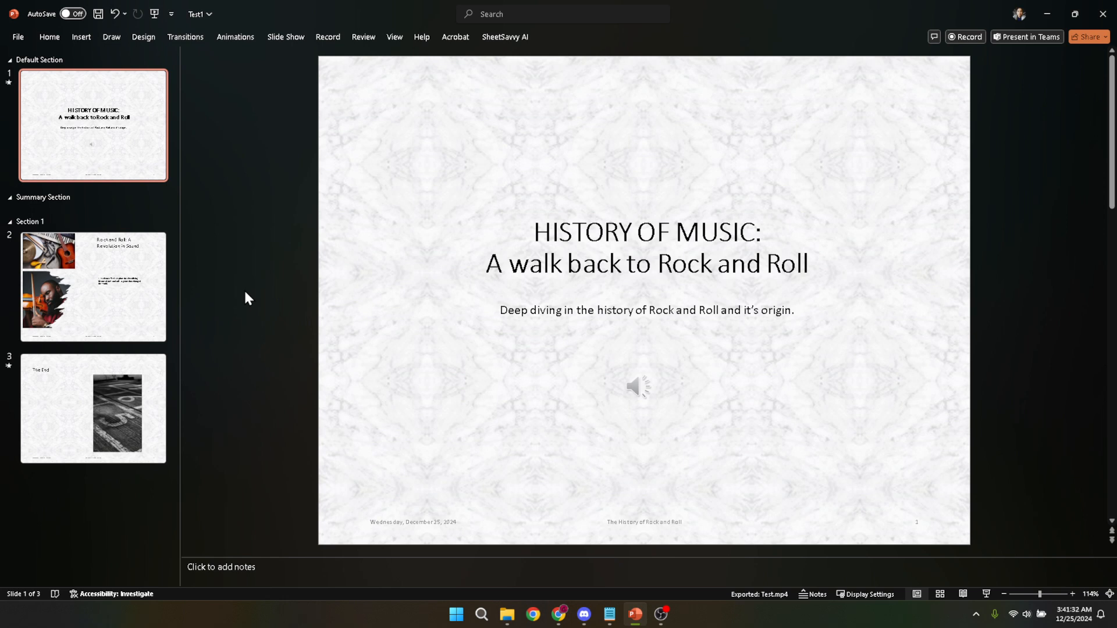
mouse_move(249, 275)
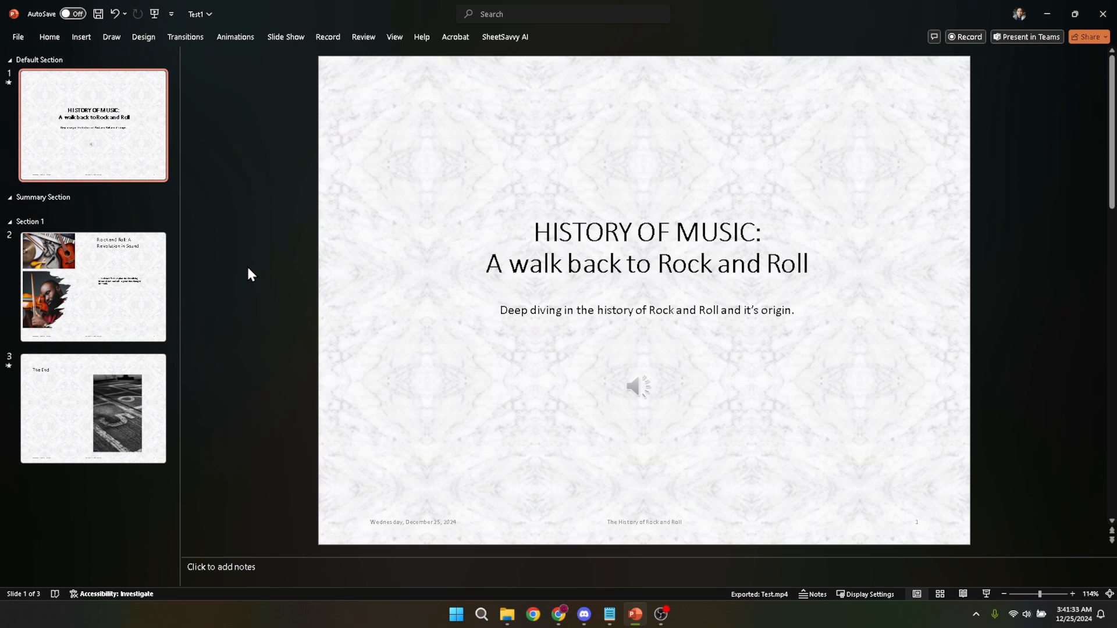
mouse_move(247, 272)
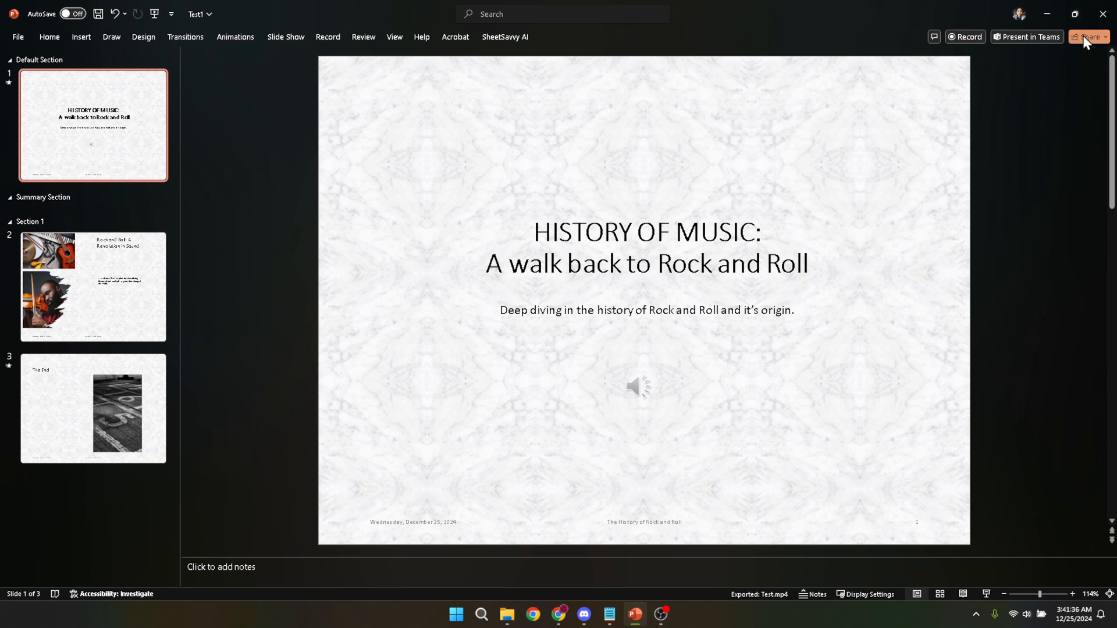
Step: Start sharing Test1.pptx from the Share menu, then dismiss the upload prompt
left_click(1089, 36)
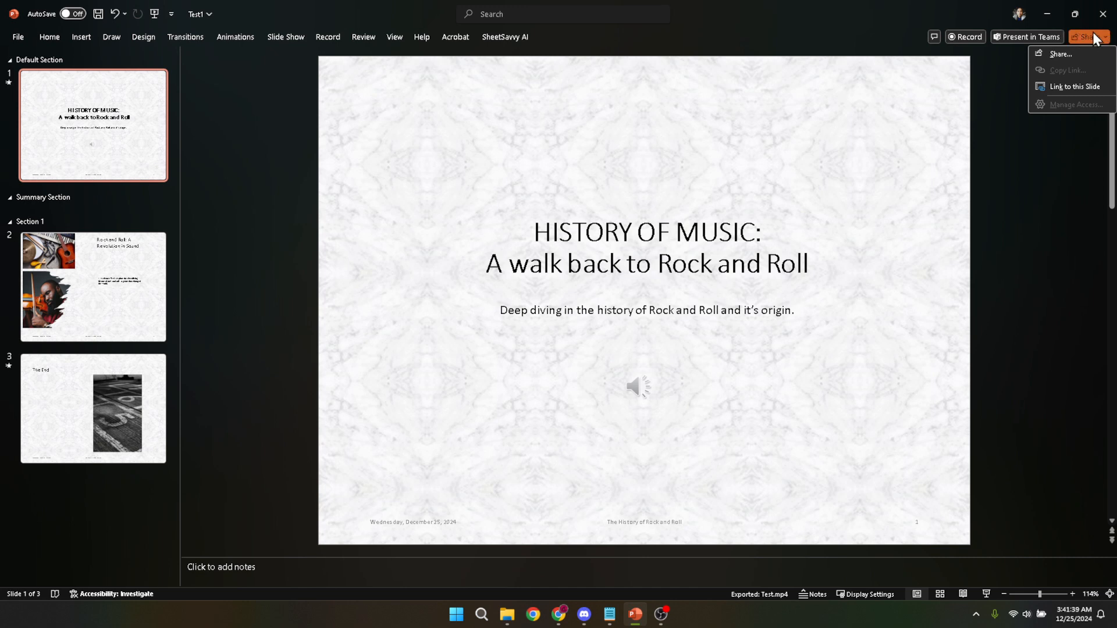
left_click(1061, 54)
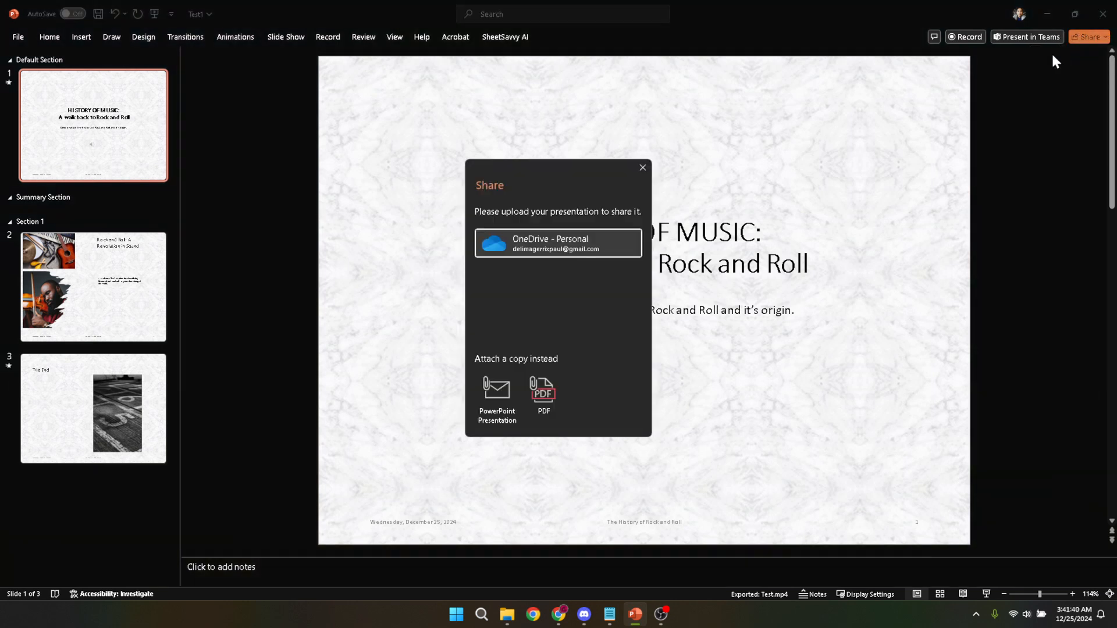
mouse_move(1056, 78)
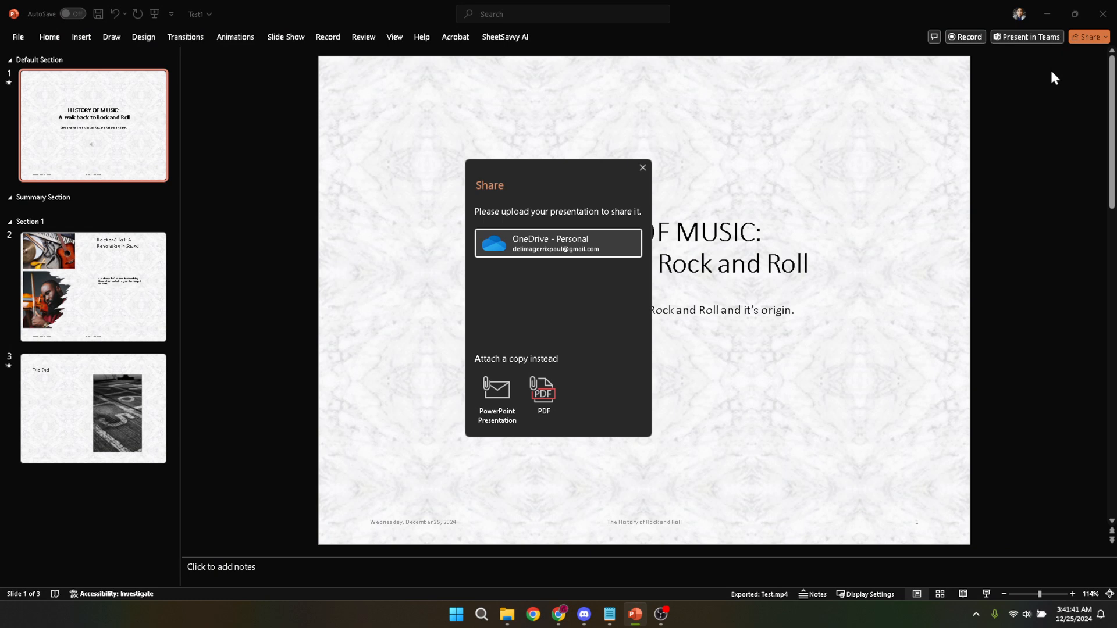
mouse_move(568, 340)
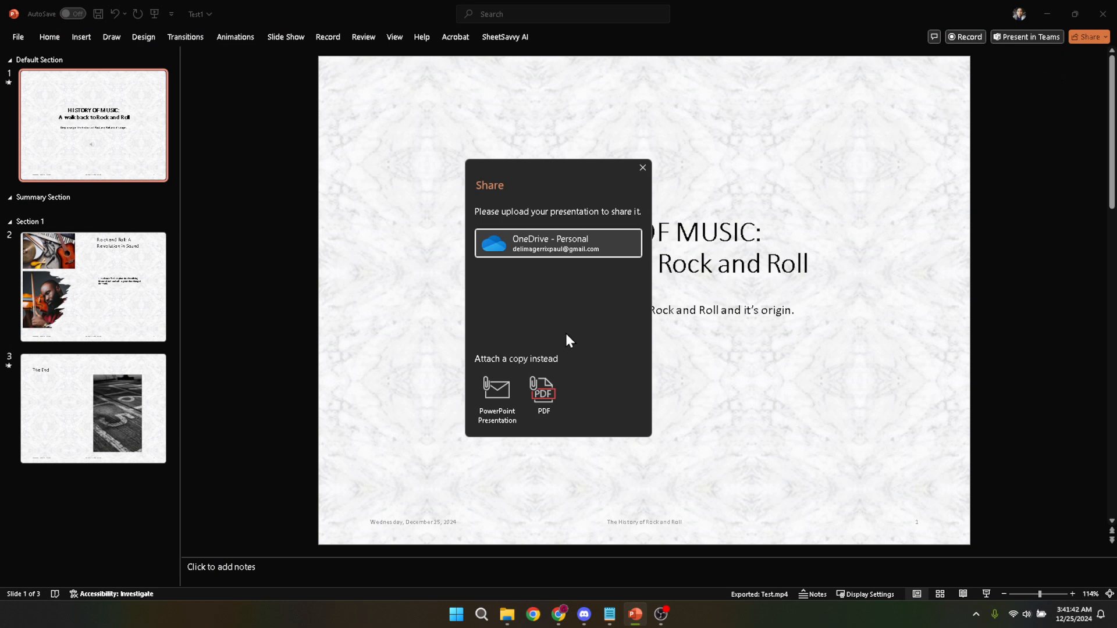
mouse_move(579, 325)
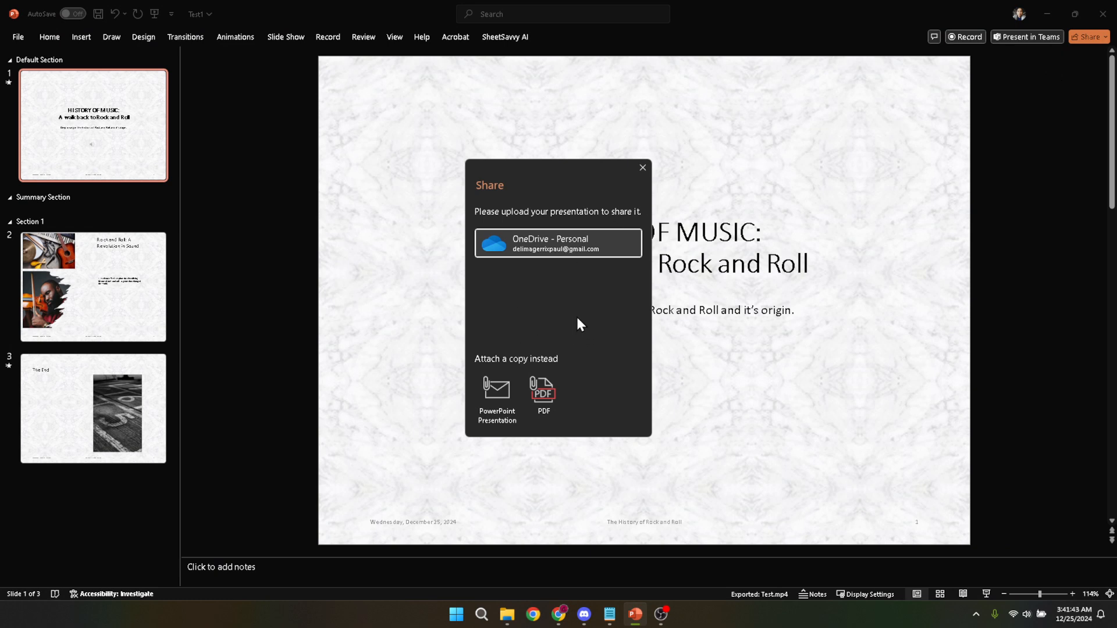
mouse_move(562, 315)
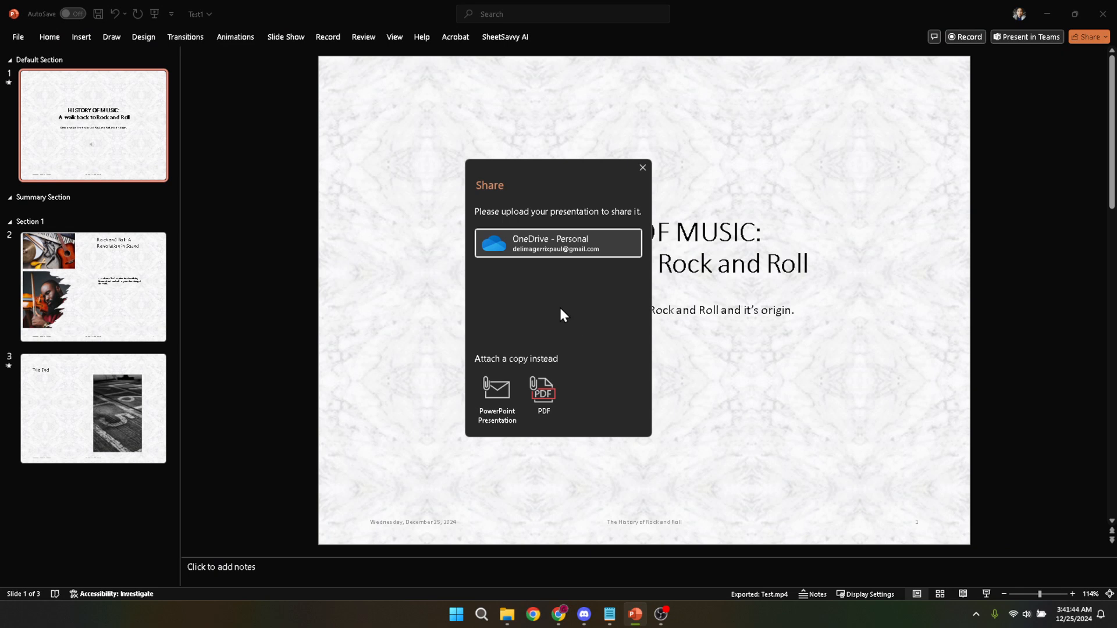
mouse_move(641, 167)
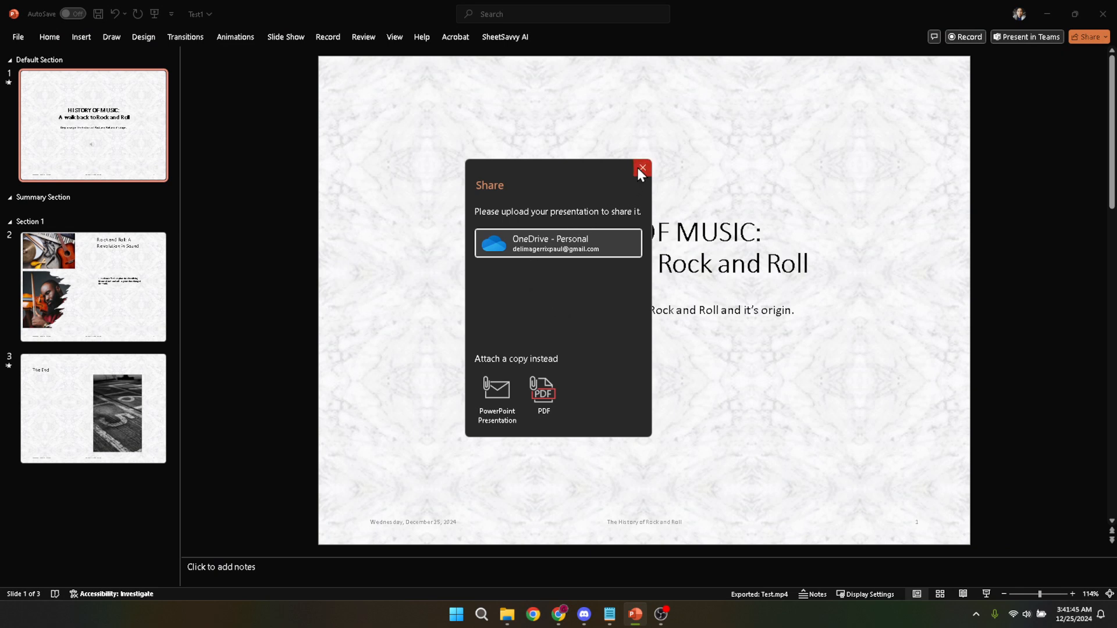
left_click(639, 168)
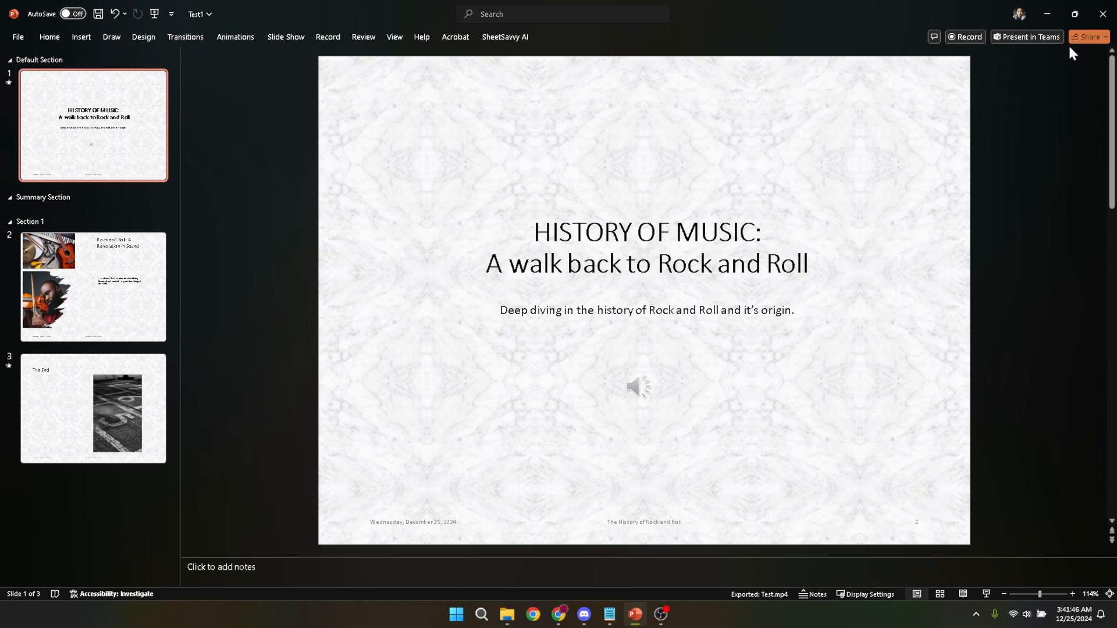
Step: Reopen the Share menu and bring up the Send link form
left_click(1087, 36)
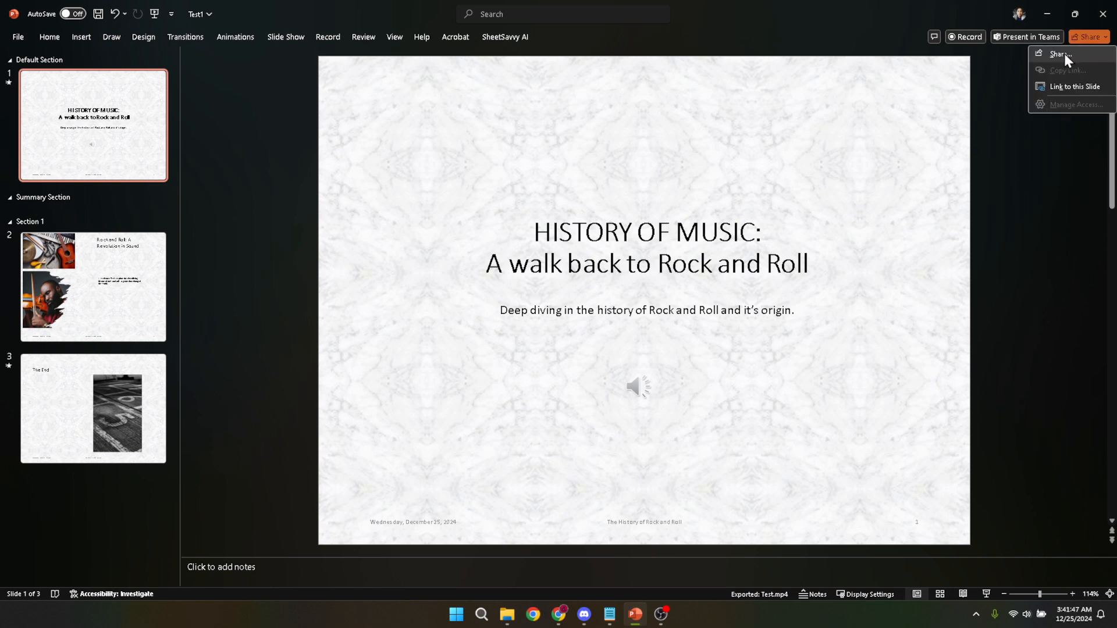
mouse_move(1061, 55)
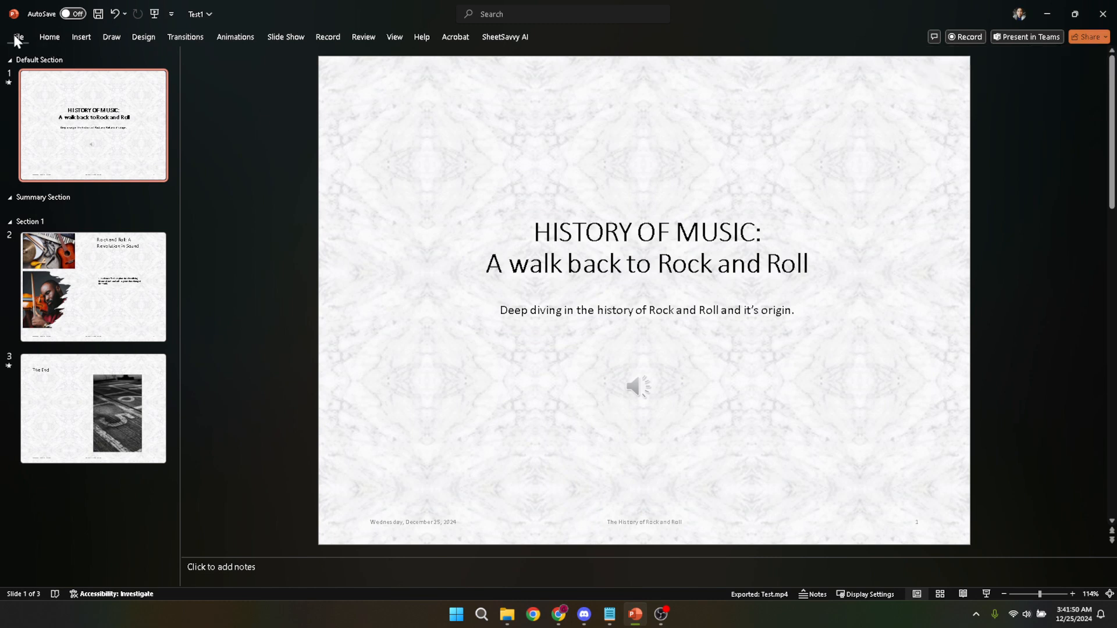
left_click(17, 36)
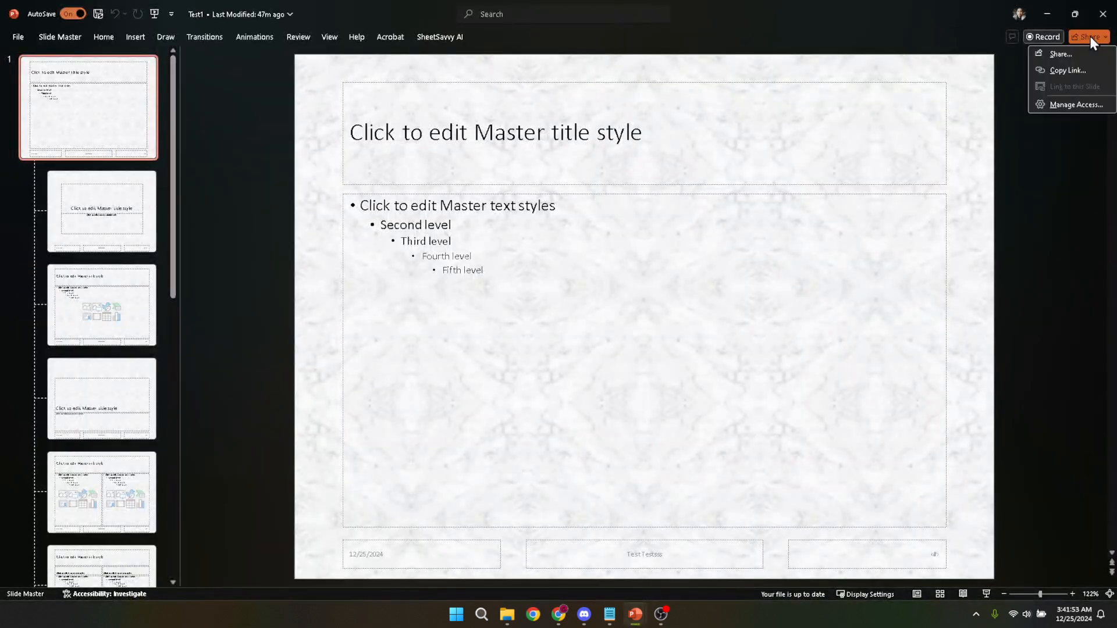
left_click(1061, 54)
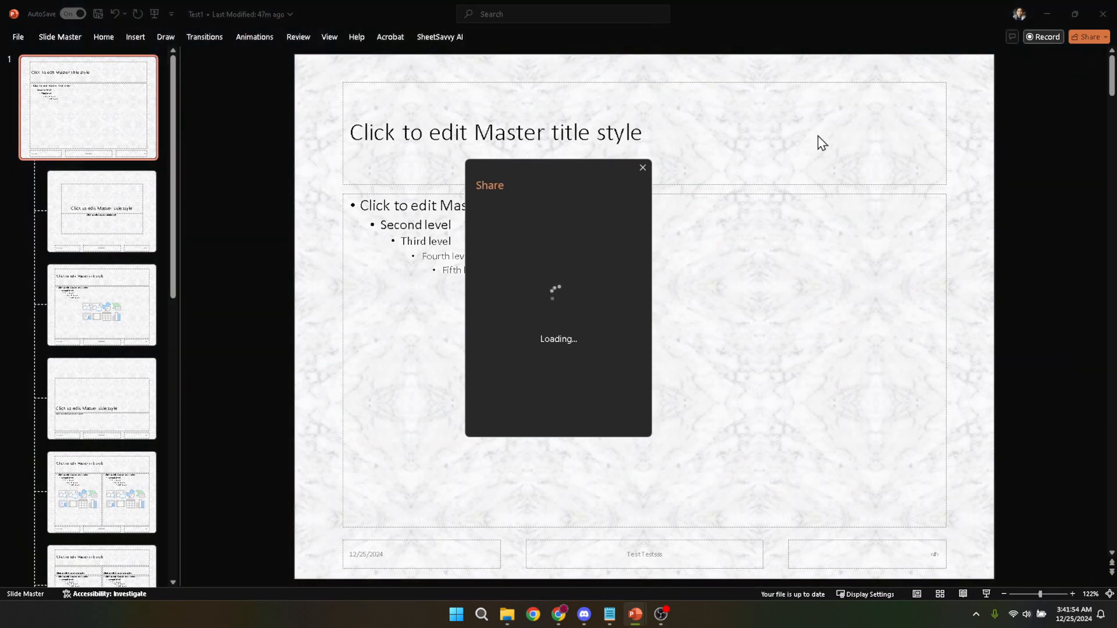
mouse_move(562, 245)
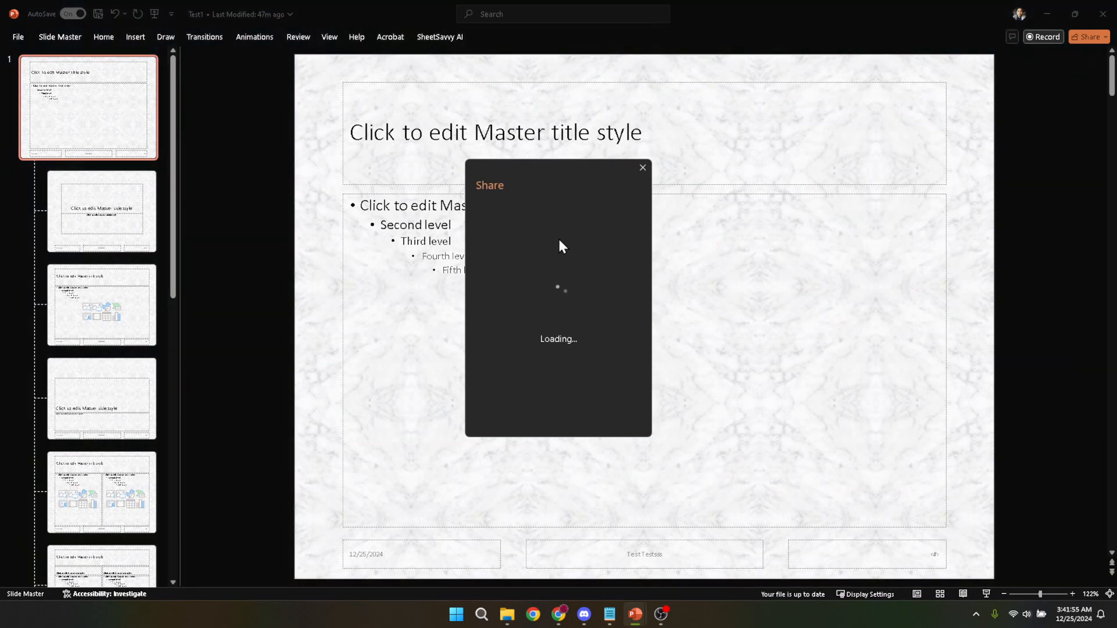
mouse_move(552, 237)
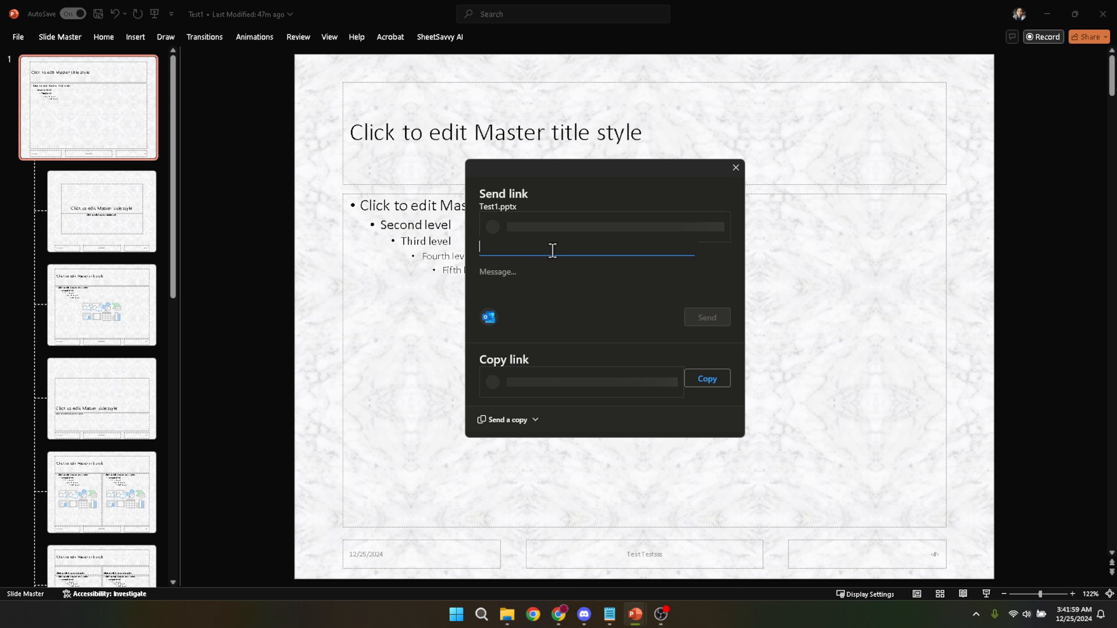
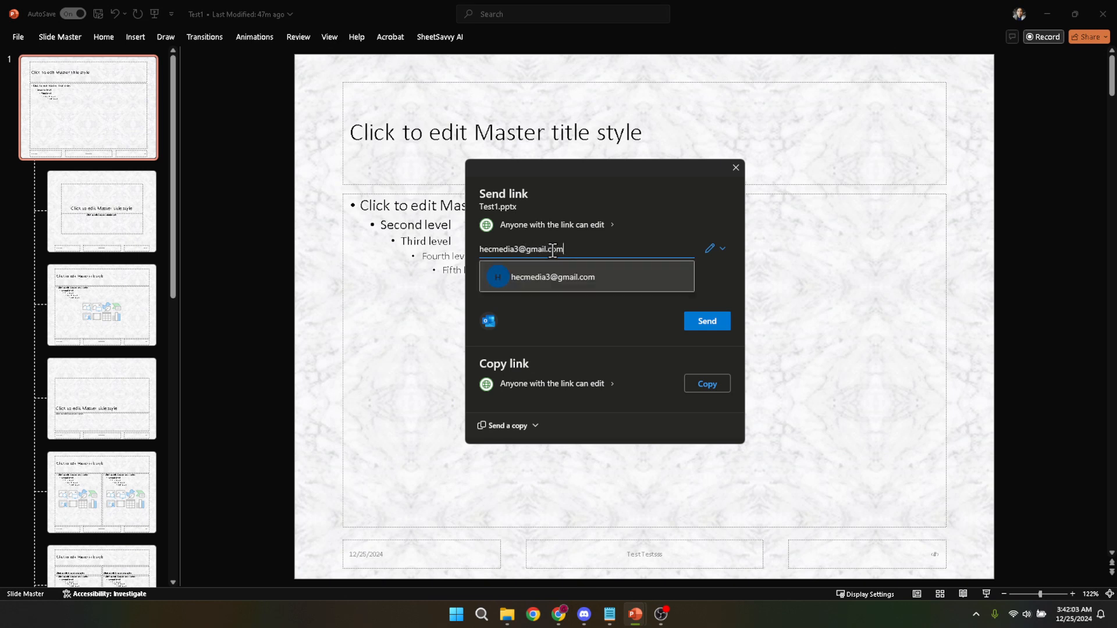
Step: Enter 'hec', add the suggested contact as recipient with edit access, and send the link
left_click(552, 277)
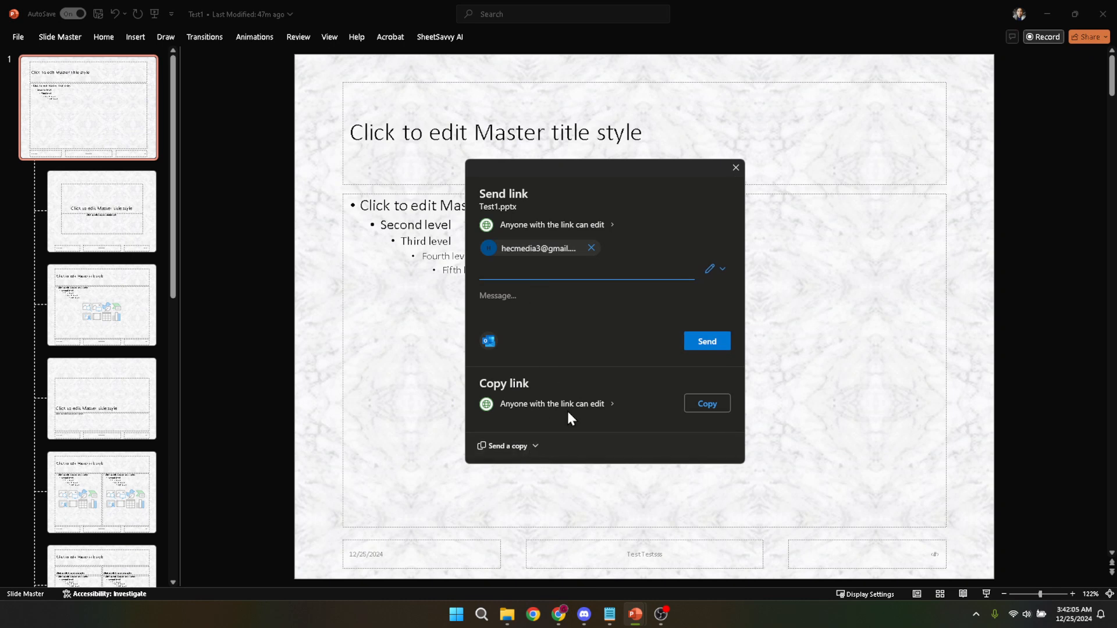
left_click(722, 269)
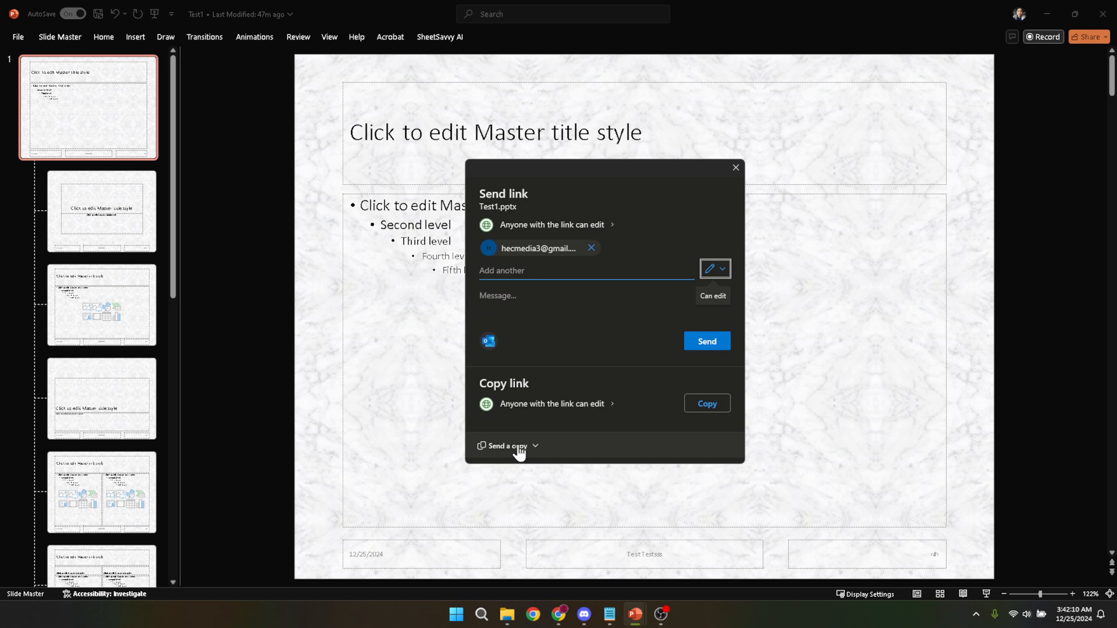
left_click(507, 446)
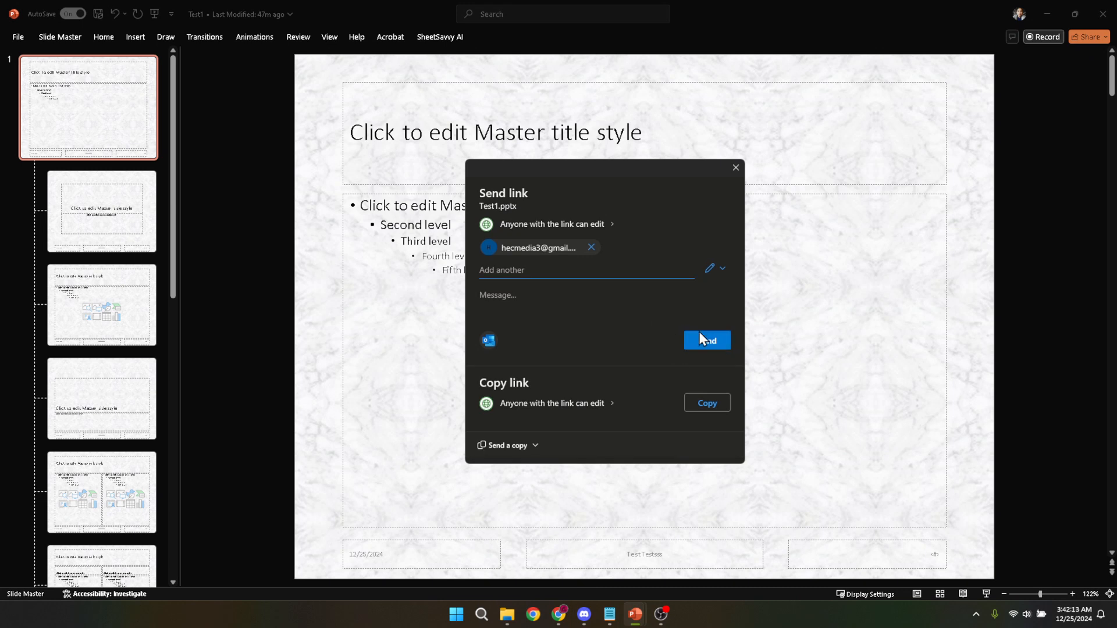
left_click(705, 340)
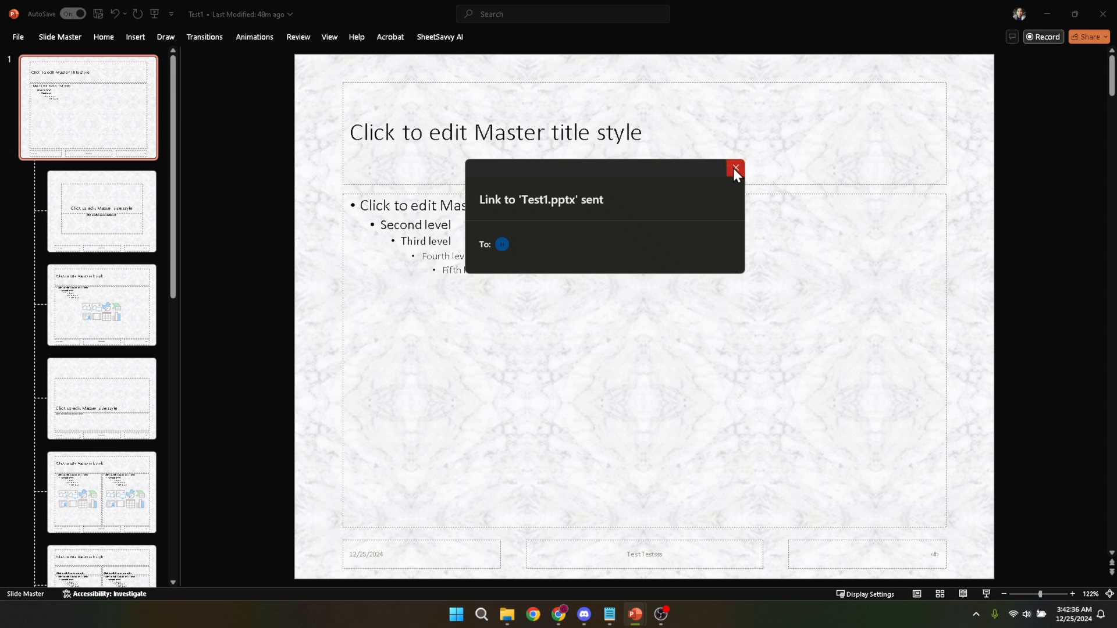
Step: Dismiss the 'Link sent' confirmation to return to Slide Master view
left_click(735, 168)
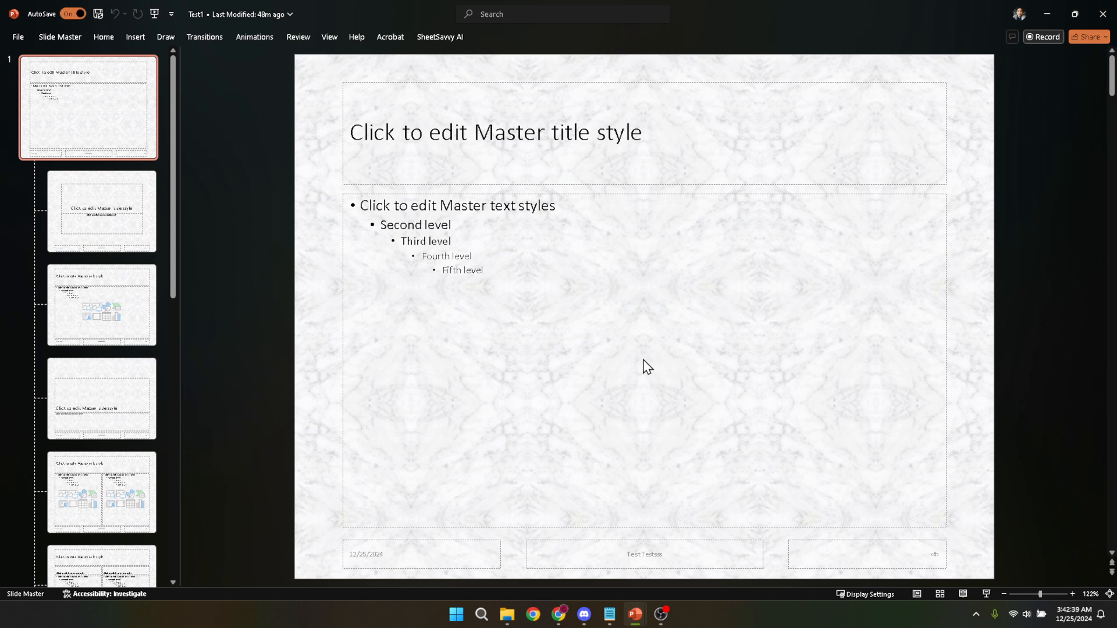
mouse_move(617, 356)
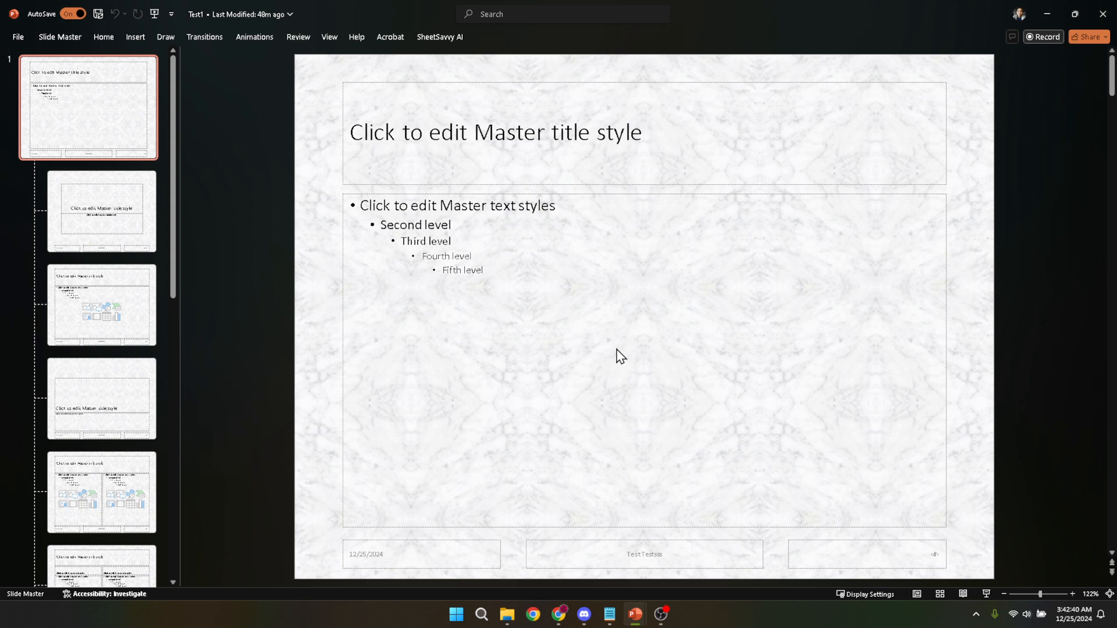